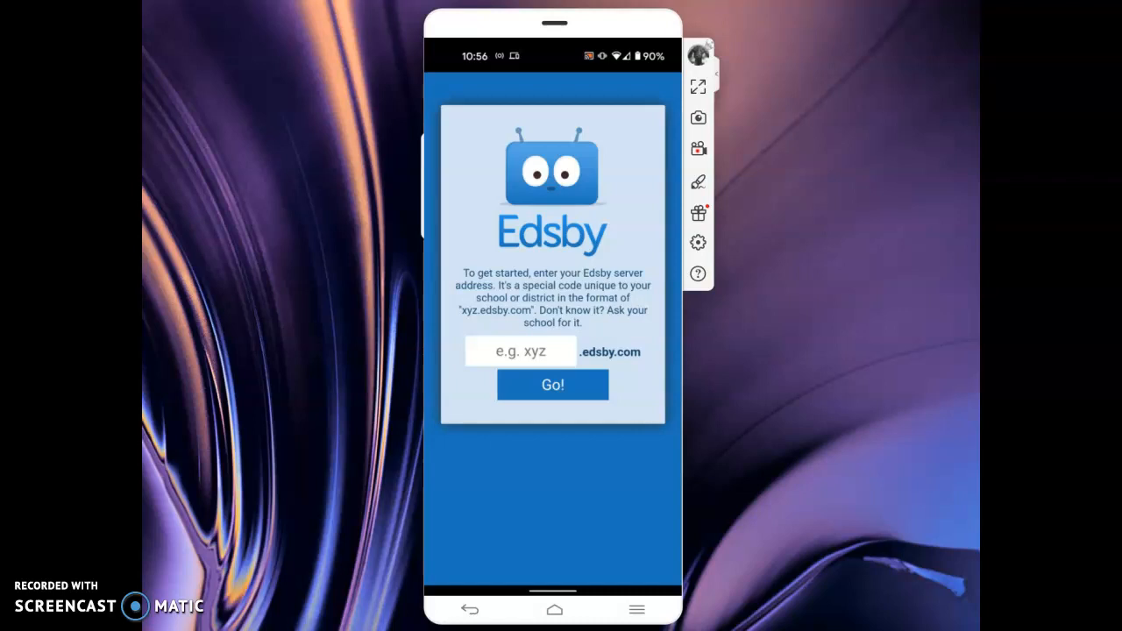
Enter the district code 'twine' as the school server address.
left_click(520, 351)
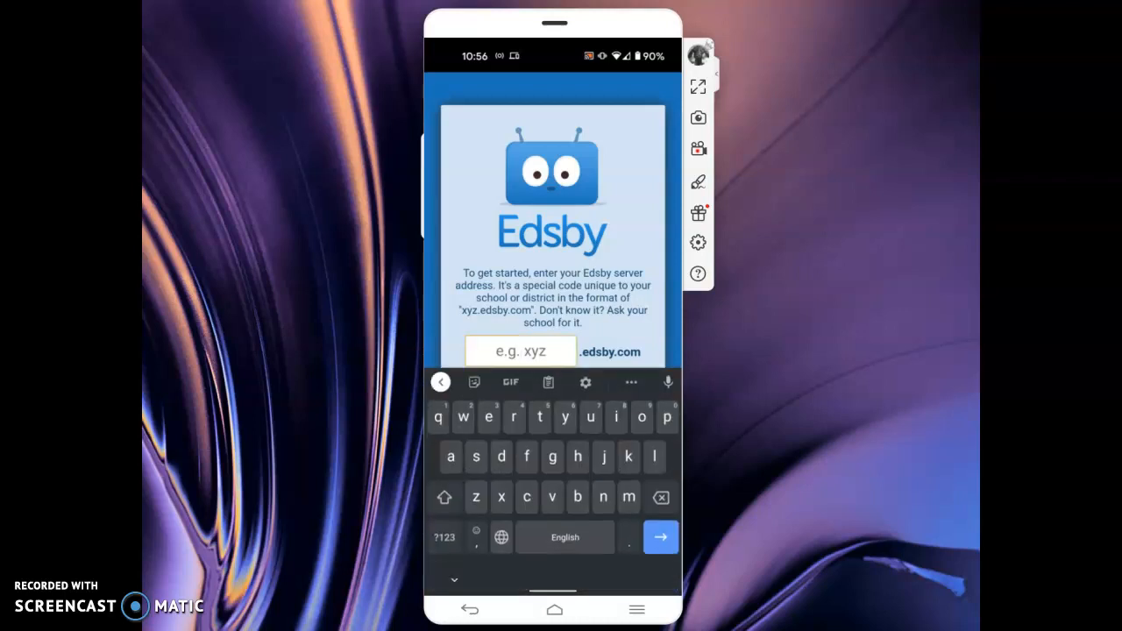
type("twi")
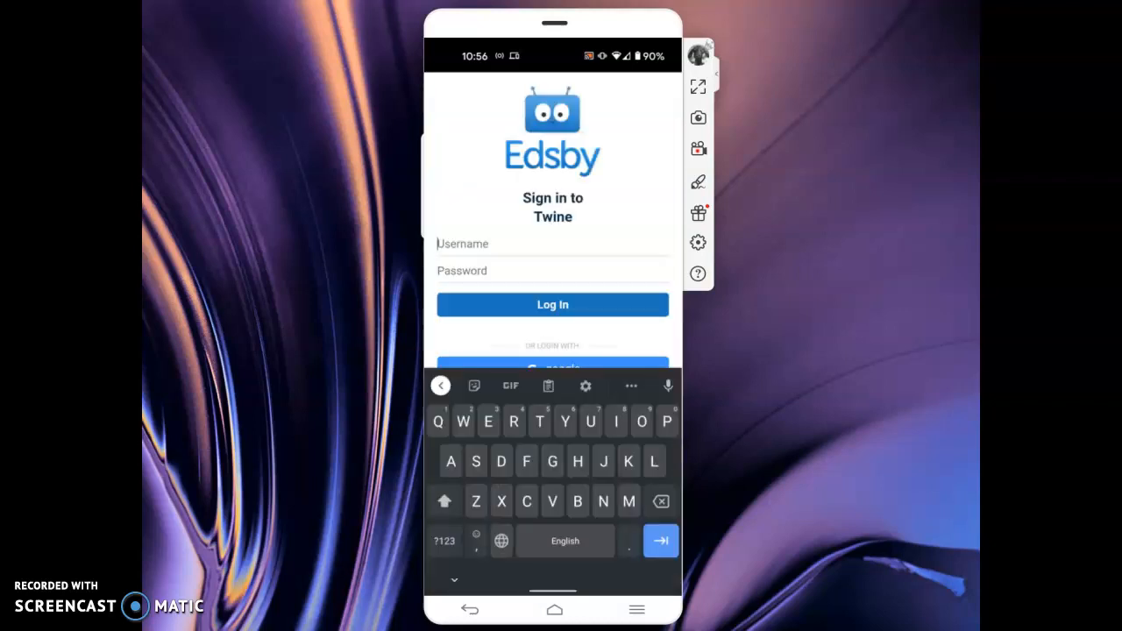
Sign in with the parent email and password to reach the Home page.
left_click(552, 244)
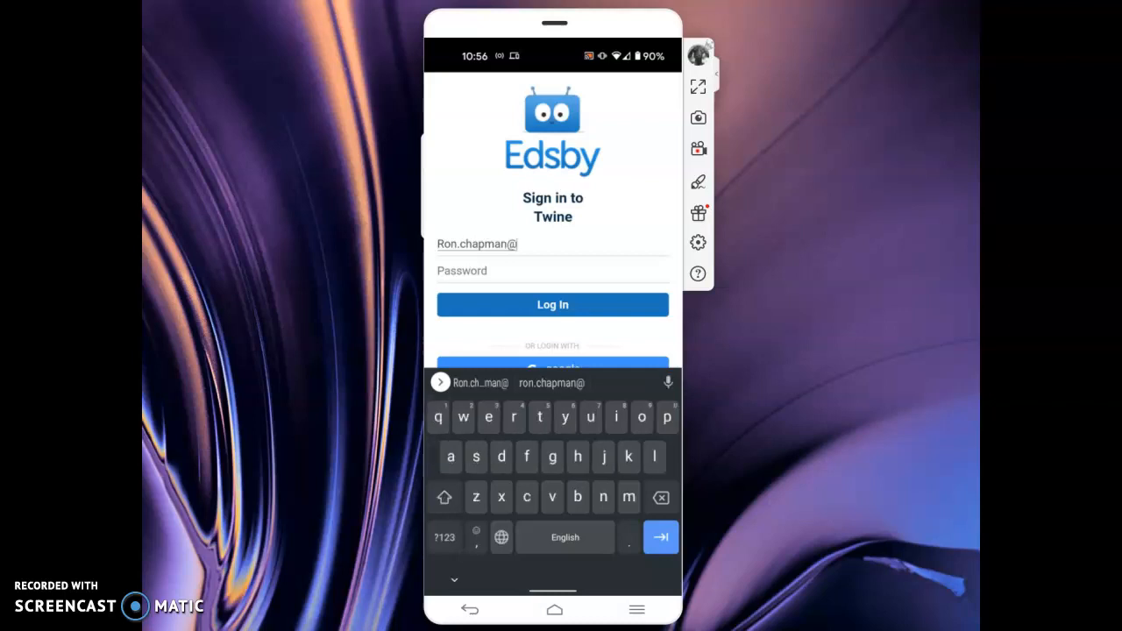
type("parentmail.com")
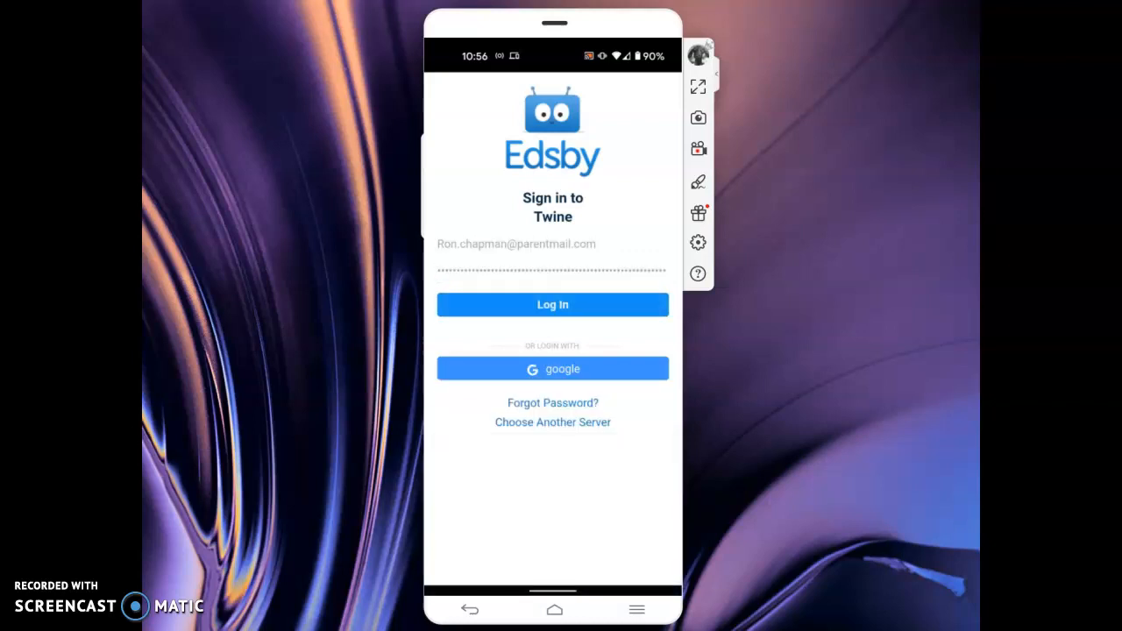
left_click(552, 305)
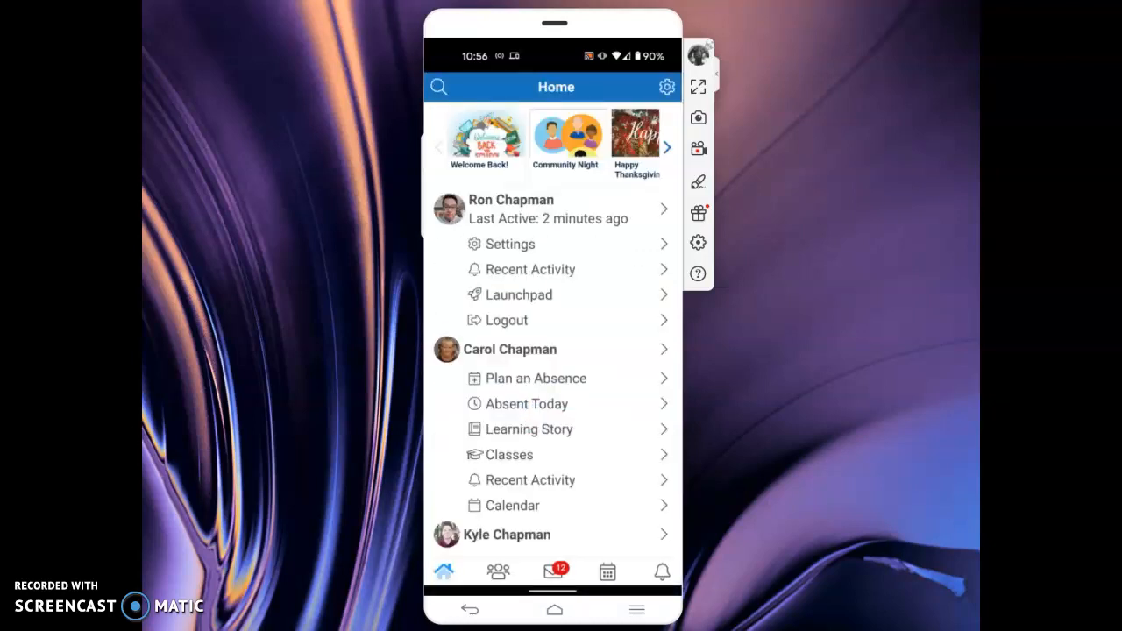
scroll("down", 3)
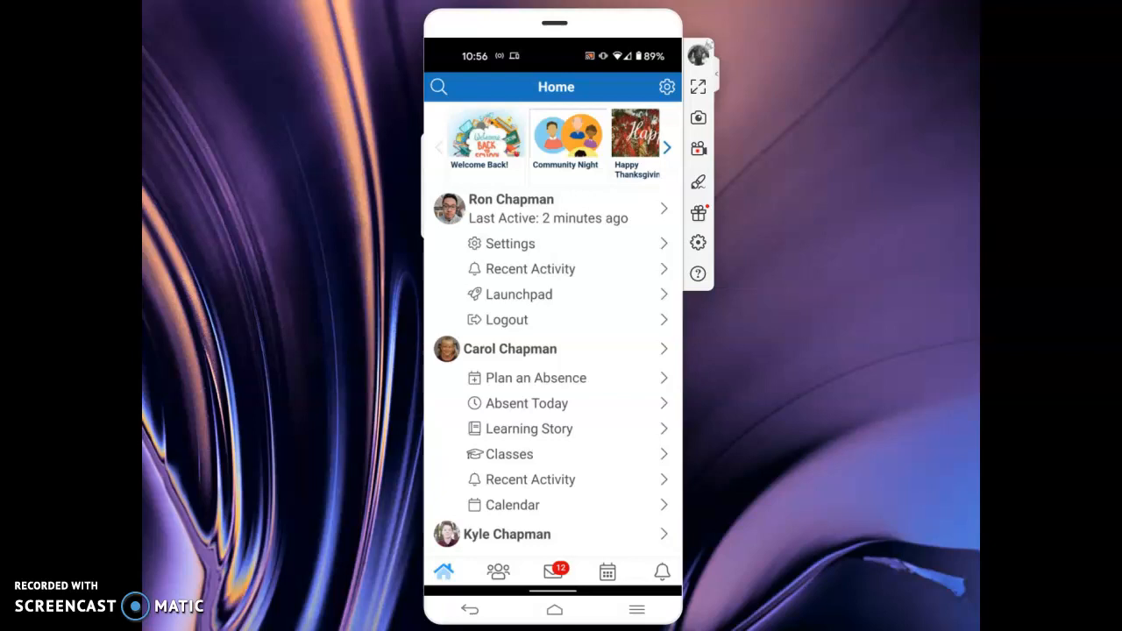
Start a Planned Absence for Carol with reason Medical Appointment / Excused.
left_click(537, 379)
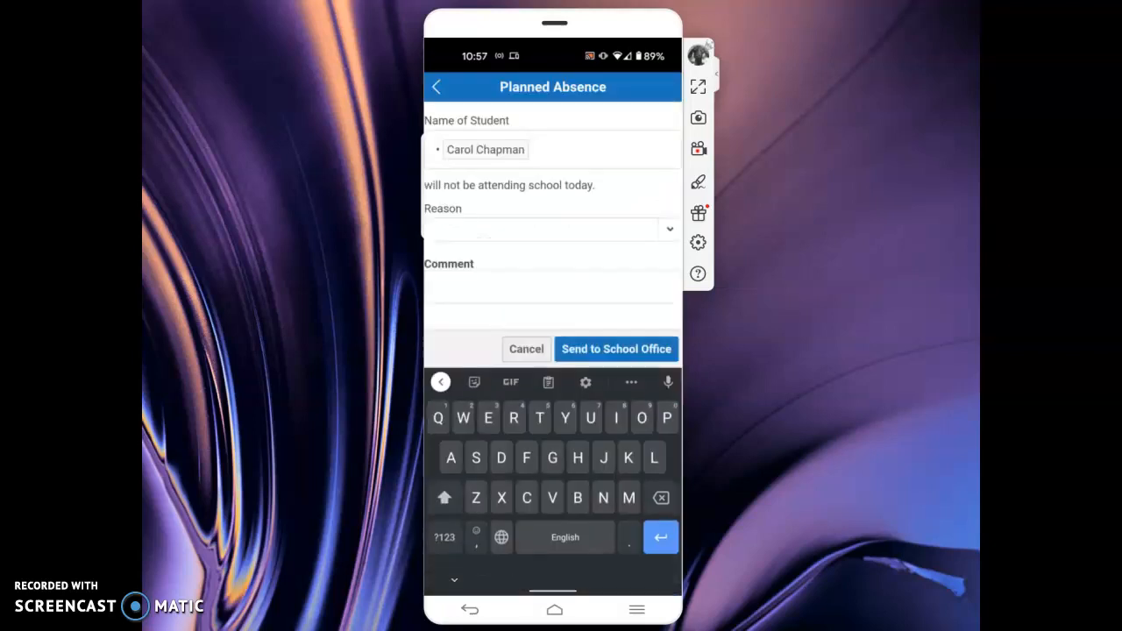
left_click(552, 227)
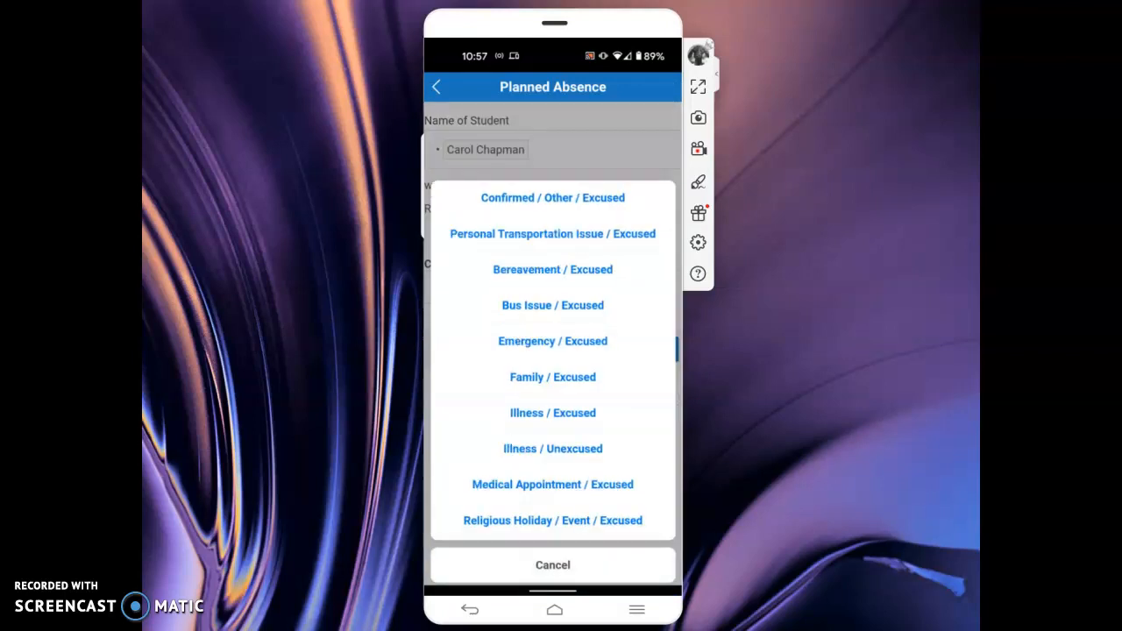
left_click(552, 483)
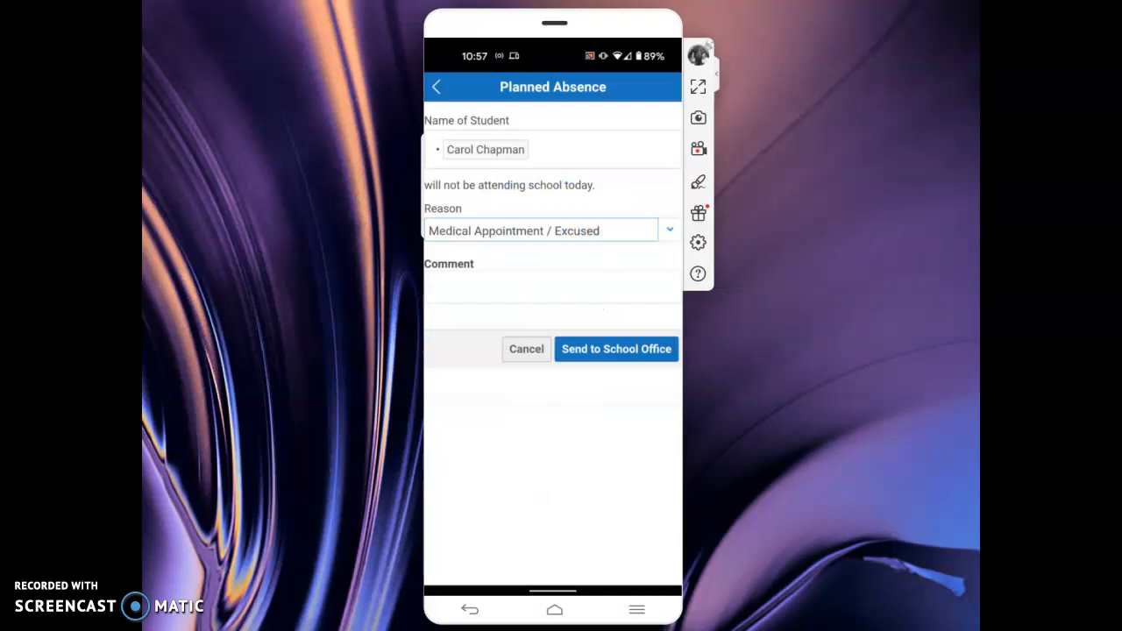
left_click(552, 284)
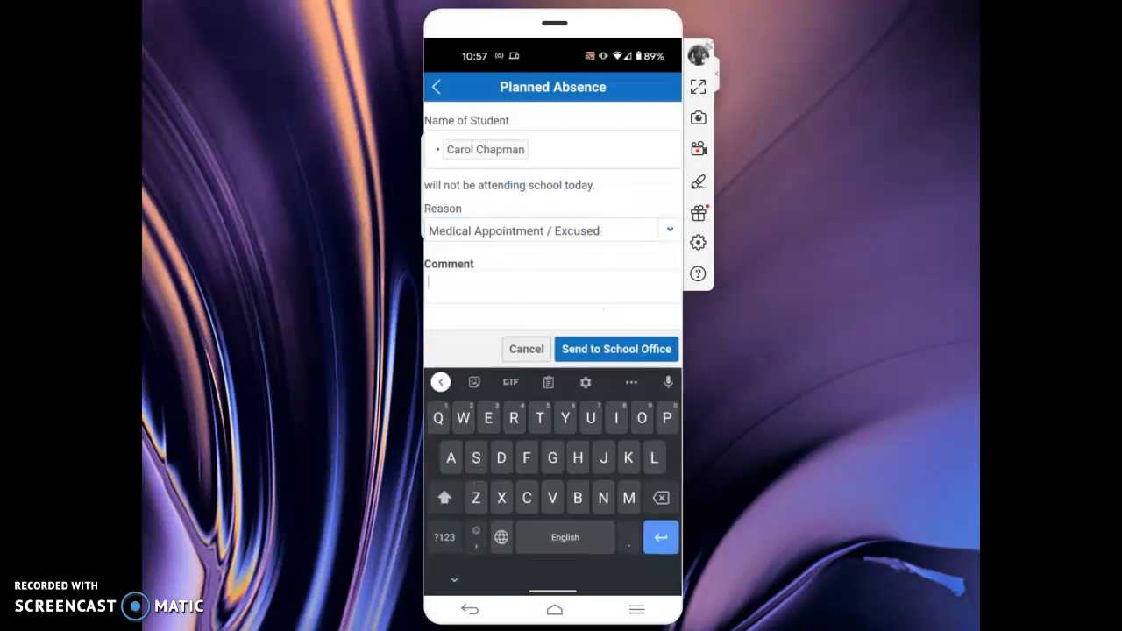